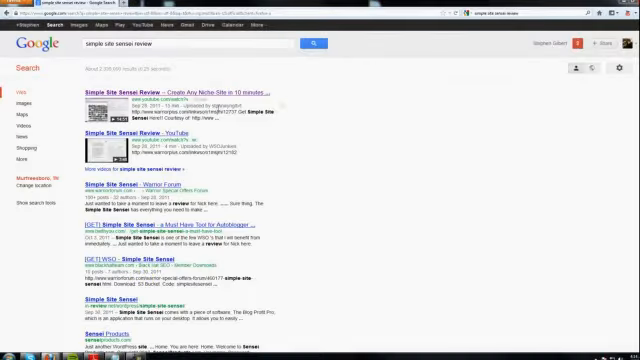
Step: Focus the Google search box to search for 'Pinterest Traffic Blueprint review'
left_click(179, 91)
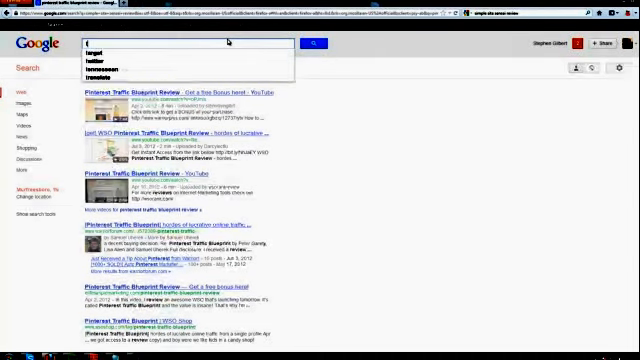
Step: Search Google for 'twitter profit blueprint review'
type("twitter profit blueprint review")
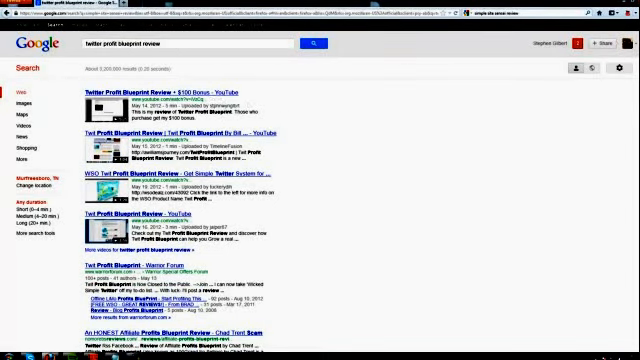
mouse_move(330, 114)
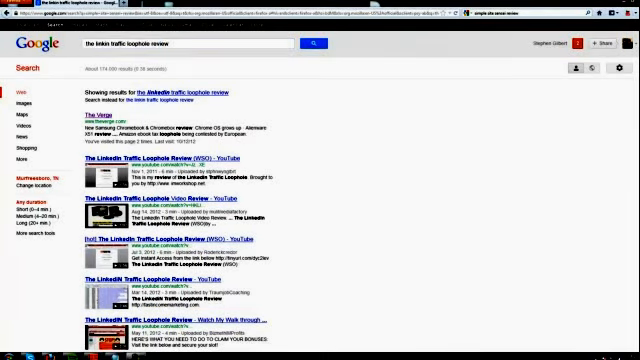
Step: Return to the search box holding 'the linkin traffic loophole review' to edit the query
left_click(180, 43)
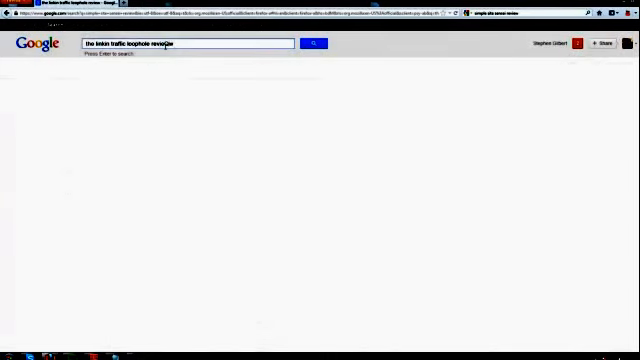